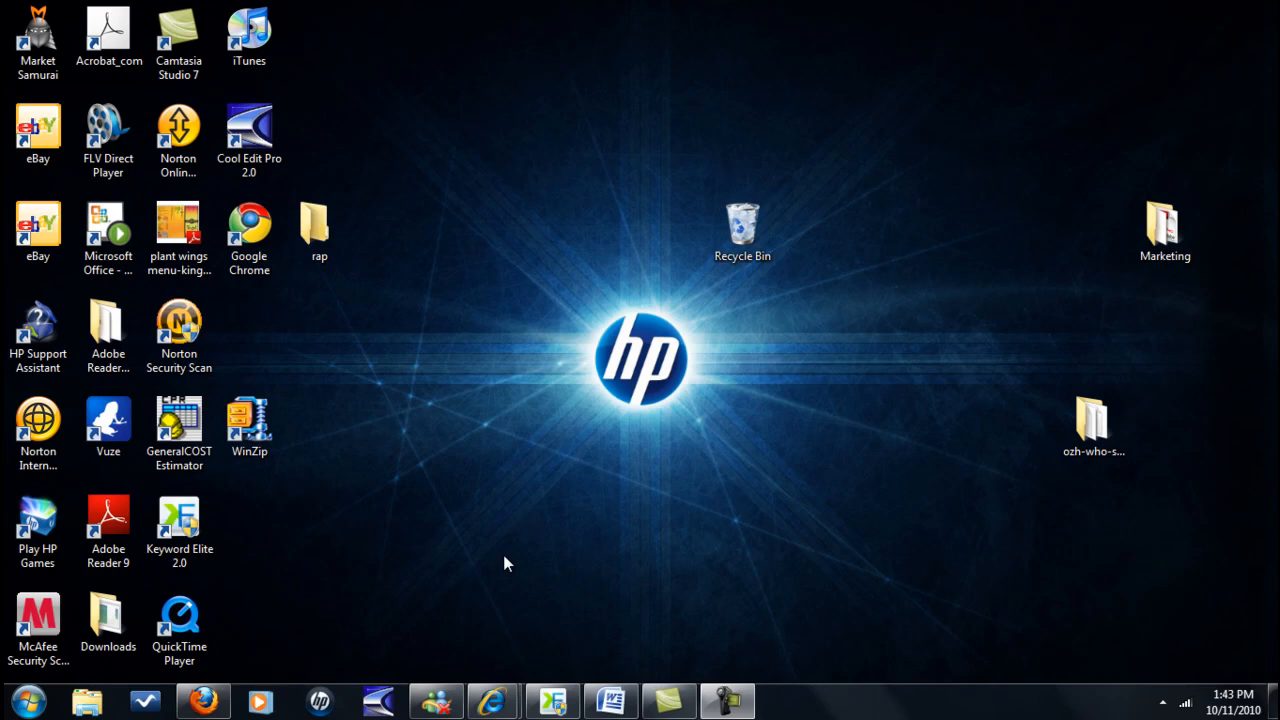
Launch GeneralCost.xls from the GeneralCOST Estimator desktop shortcut.
{"action": "left_click", "coordinate": [176, 425]}
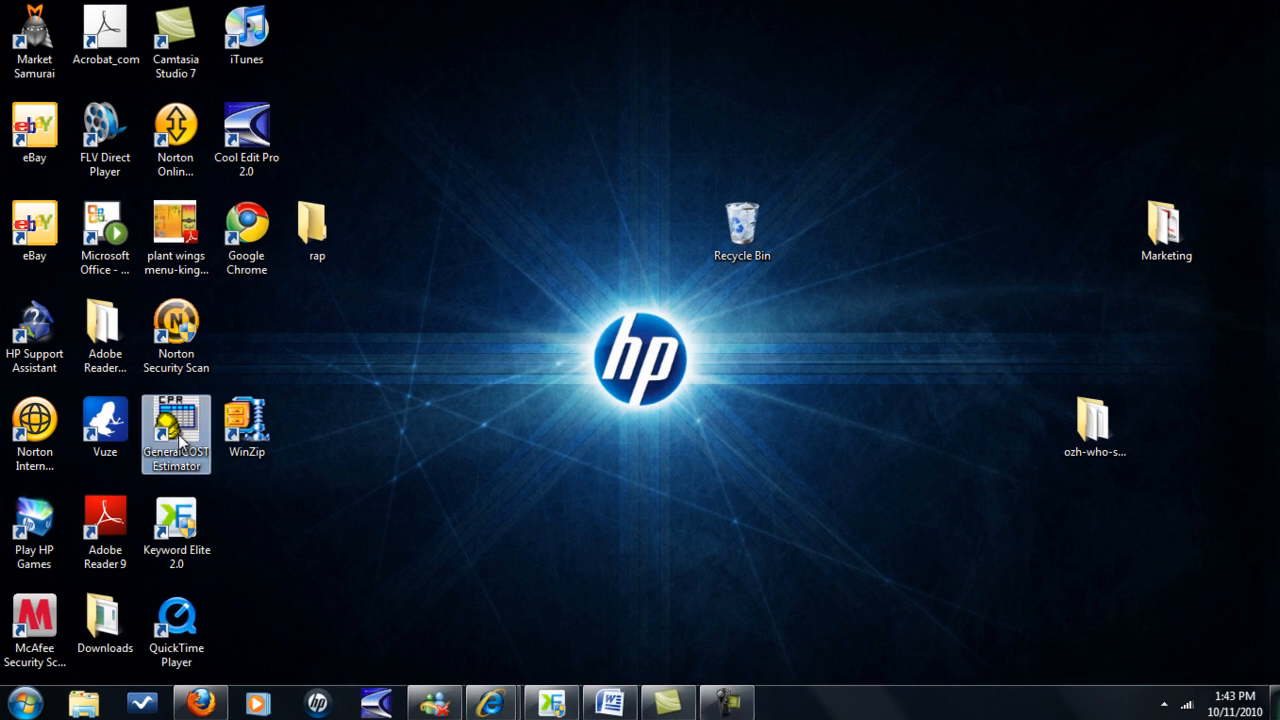
{"action": "mouse_move", "coordinate": [178, 440]}
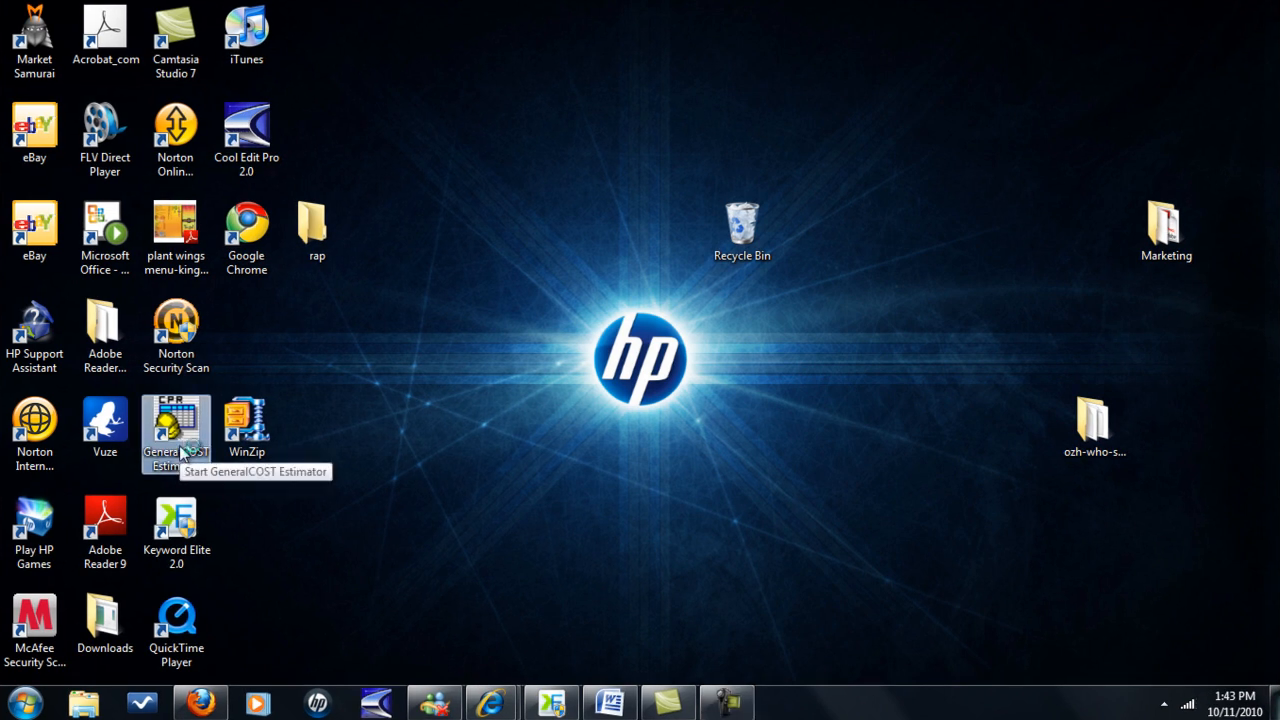
{"action": "double_click", "coordinate": [176, 424]}
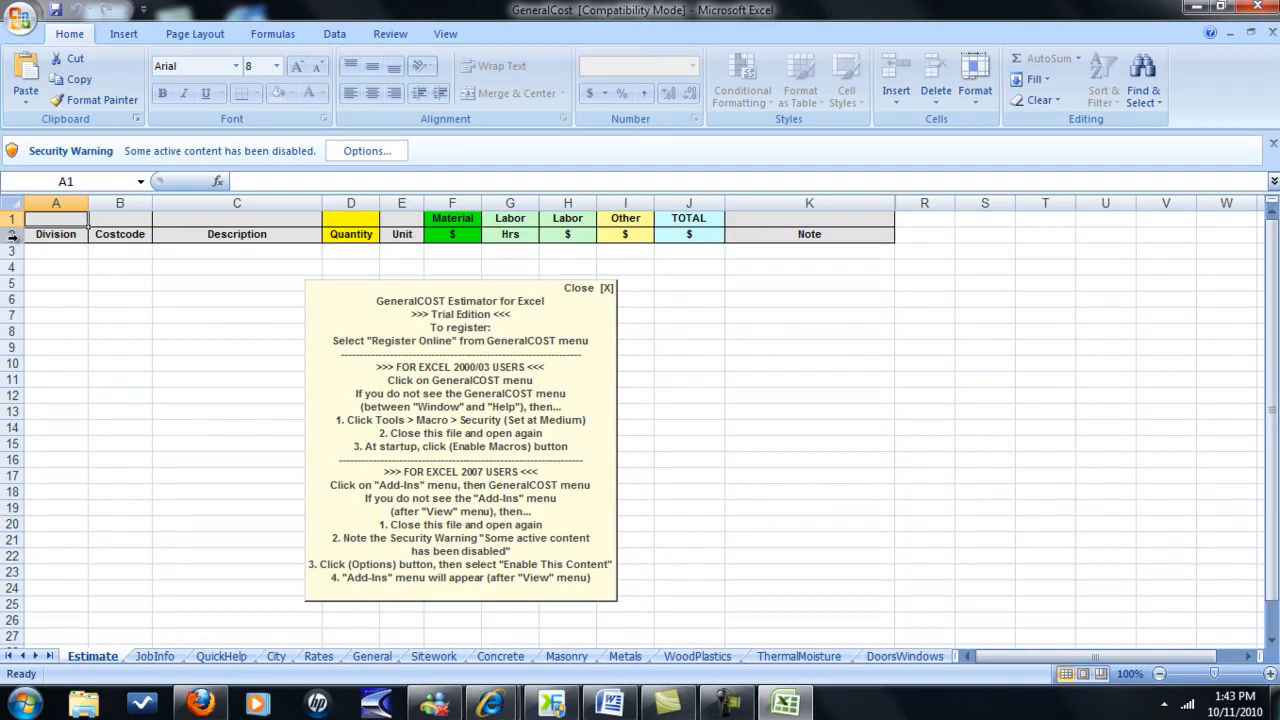
{"action": "mouse_move", "coordinate": [155, 165]}
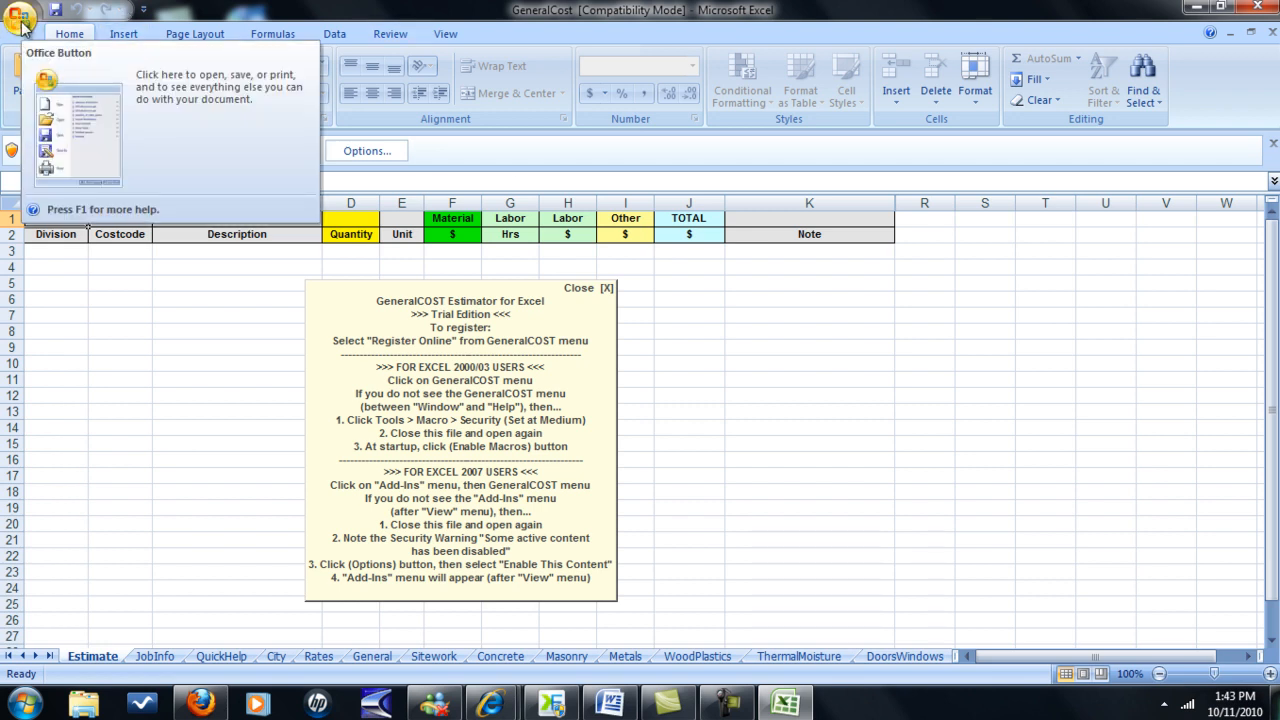
Go to the Trust Center page in Excel Options.
{"action": "left_click", "coordinate": [25, 12]}
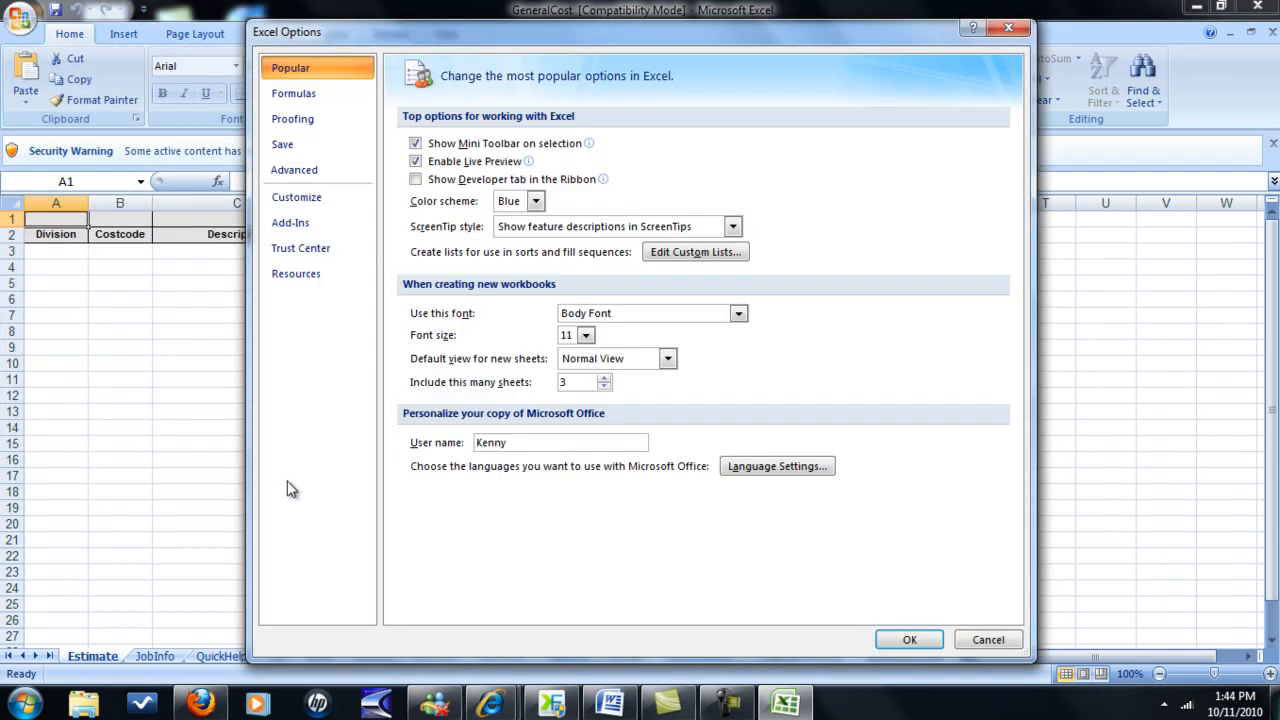
{"action": "mouse_move", "coordinate": [320, 265]}
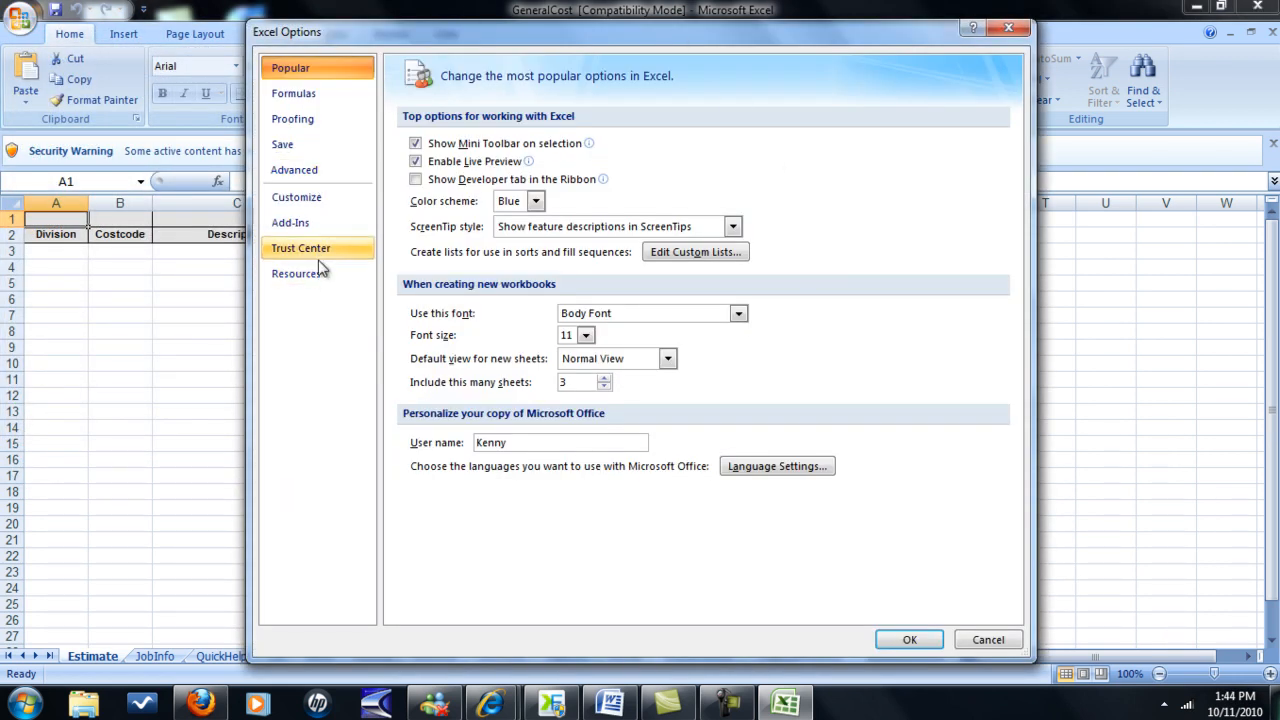
{"action": "left_click", "coordinate": [310, 248]}
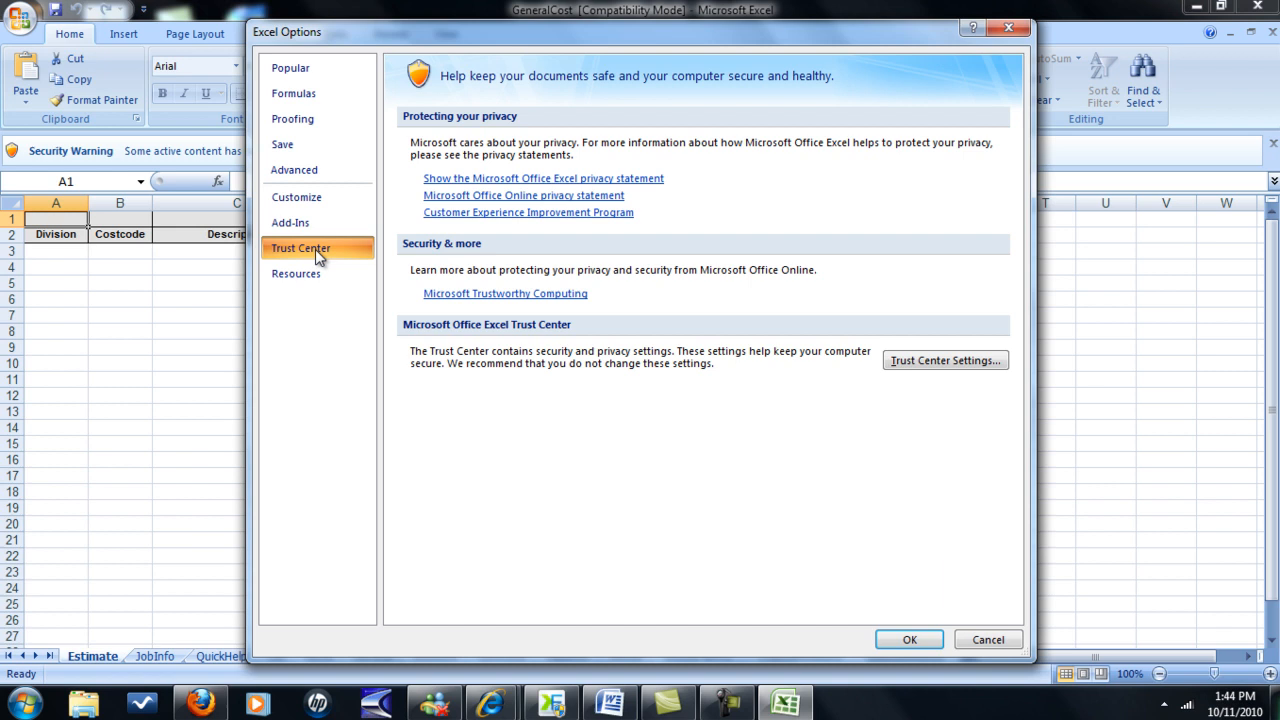
{"action": "mouse_move", "coordinate": [897, 373]}
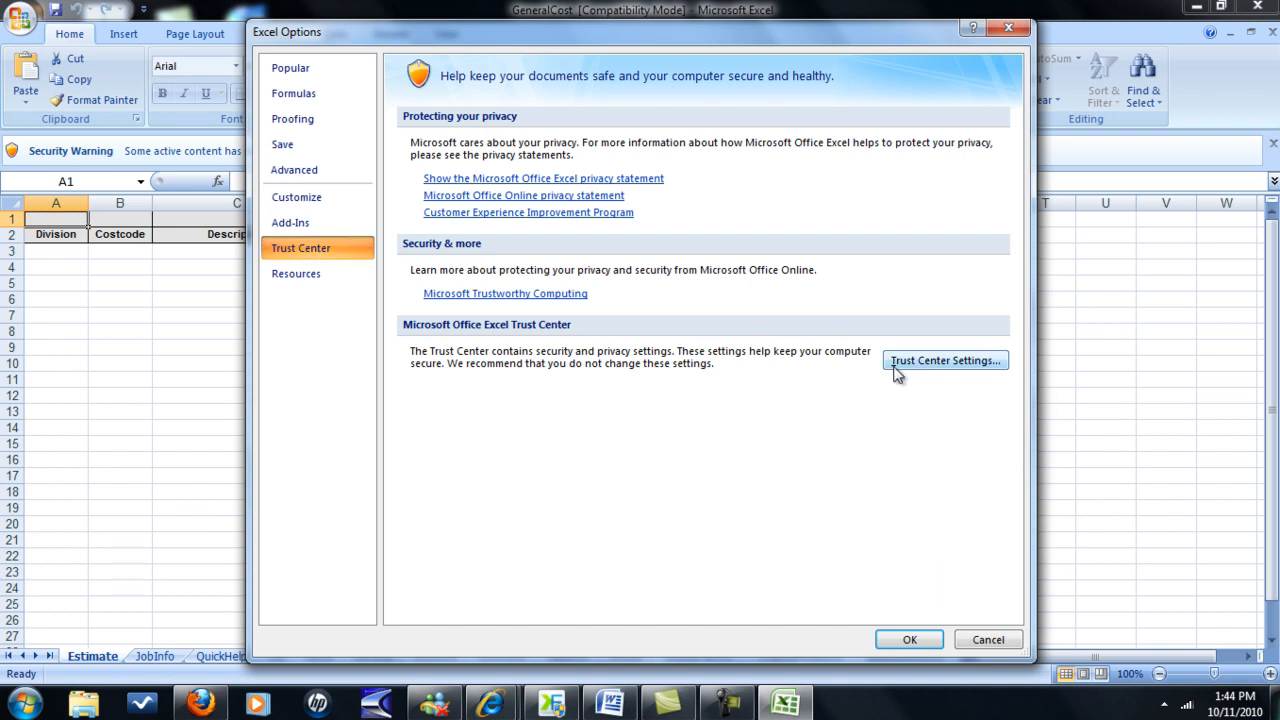
{"action": "mouse_move", "coordinate": [932, 374]}
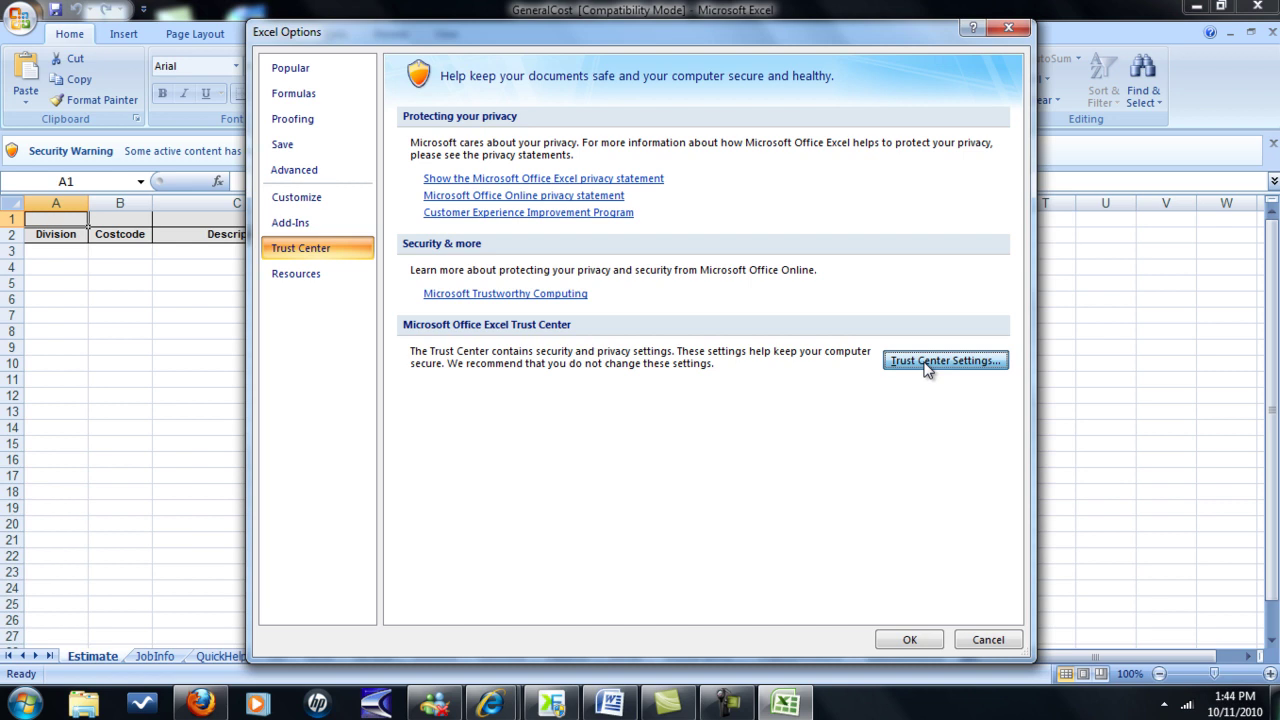
Review Macro Settings in Trust Center Settings, then close the Trust Center and Excel Options.
{"action": "left_click", "coordinate": [945, 360]}
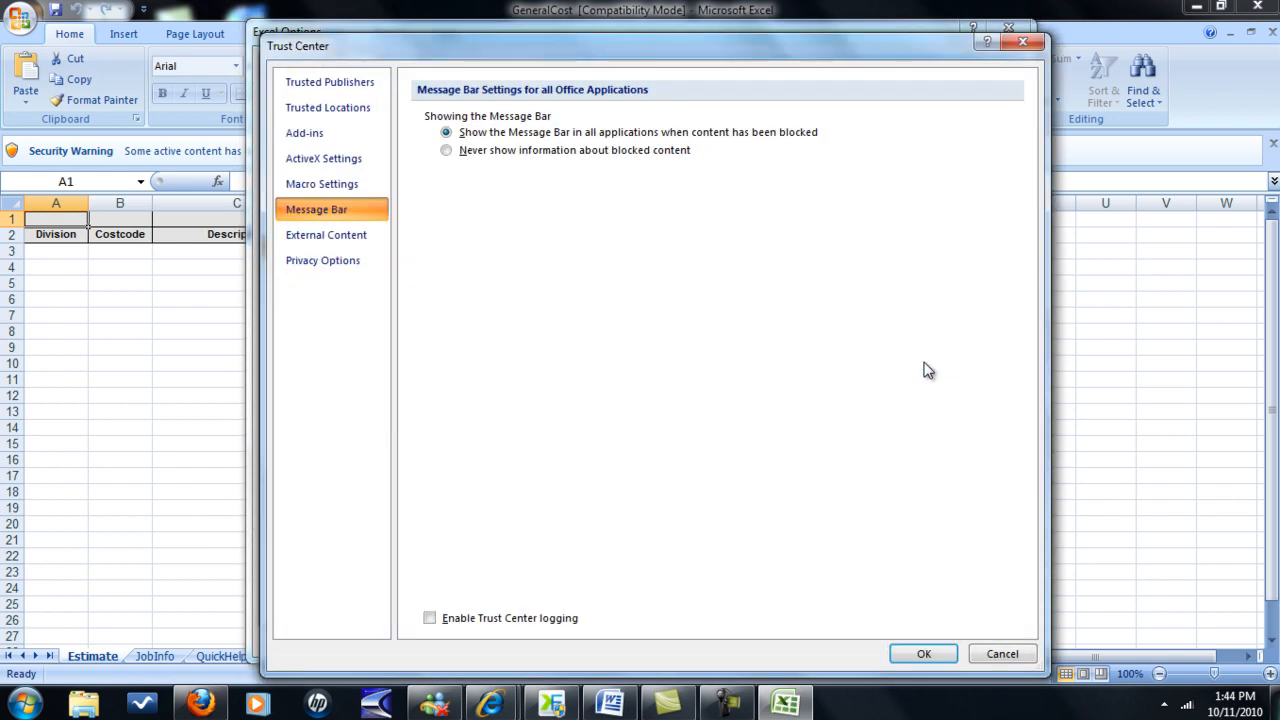
{"action": "mouse_move", "coordinate": [340, 193]}
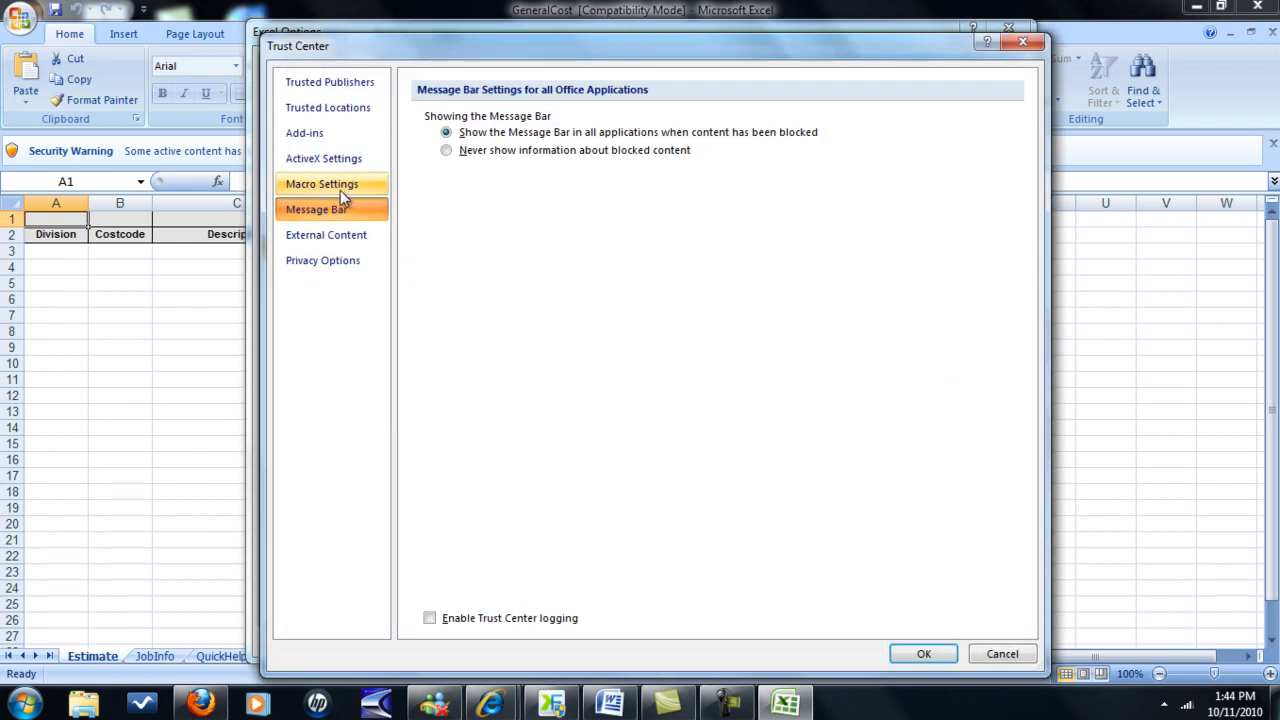
{"action": "left_click", "coordinate": [321, 183]}
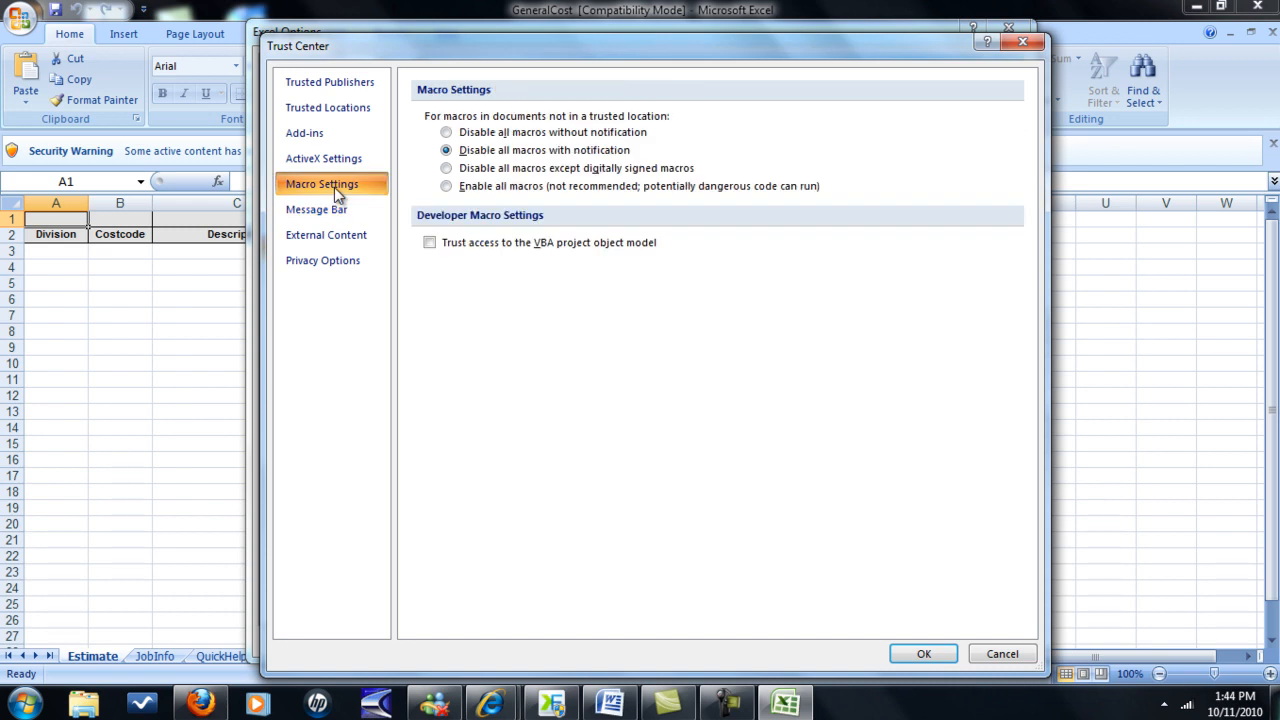
{"action": "left_click", "coordinate": [446, 186]}
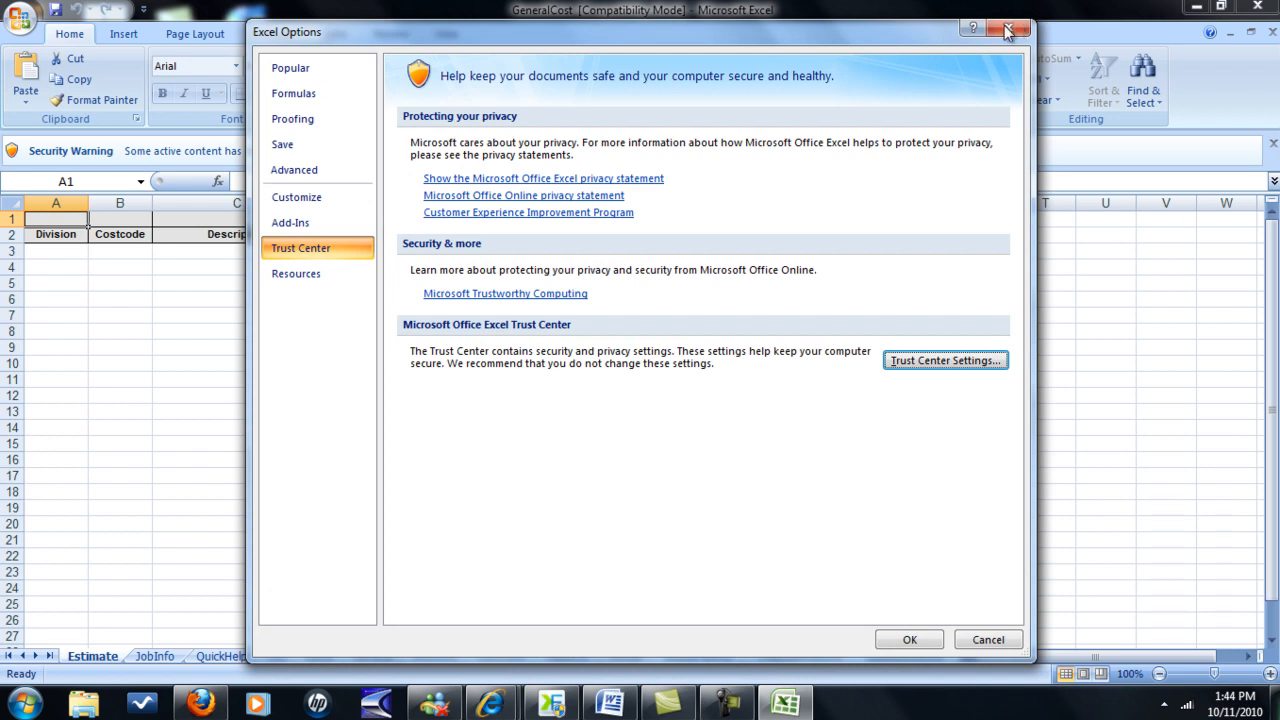
{"action": "left_click", "coordinate": [1004, 27]}
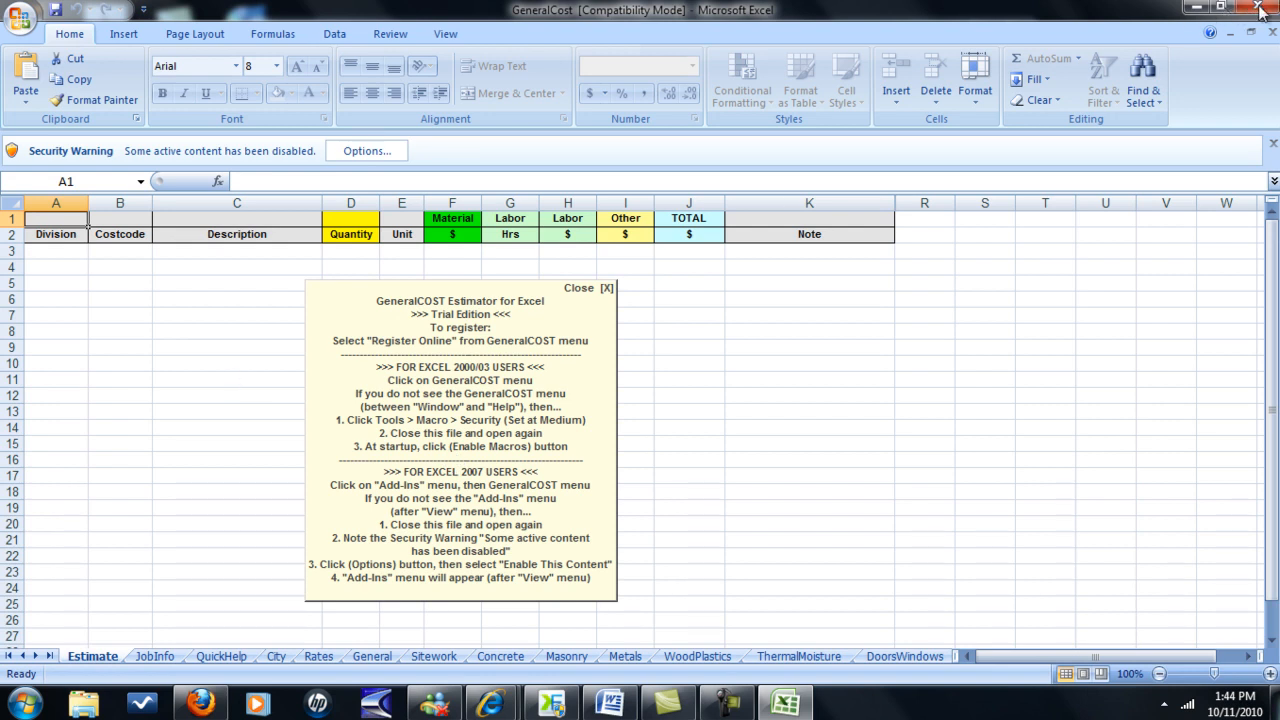
Quit Excel, relaunch GeneralCOST Estimator, and dismiss the edition notice and Quick Startup message.
{"action": "left_click", "coordinate": [1264, 10]}
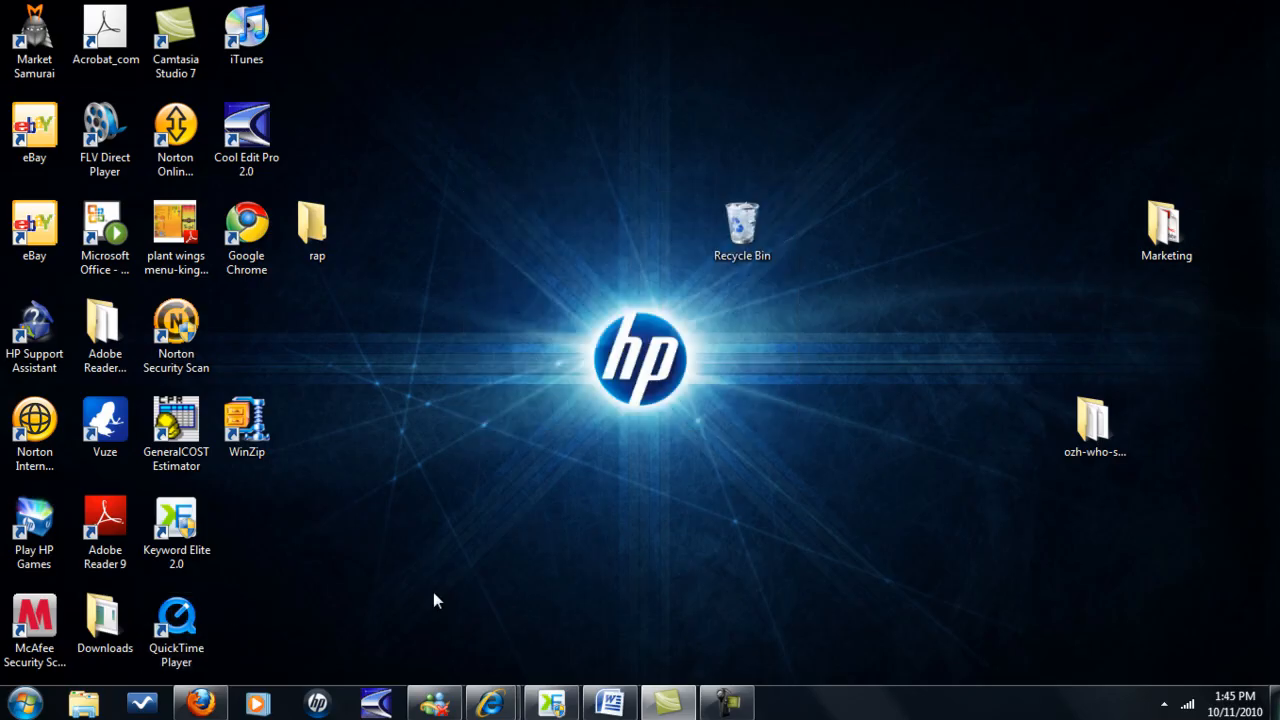
{"action": "left_click", "coordinate": [175, 425]}
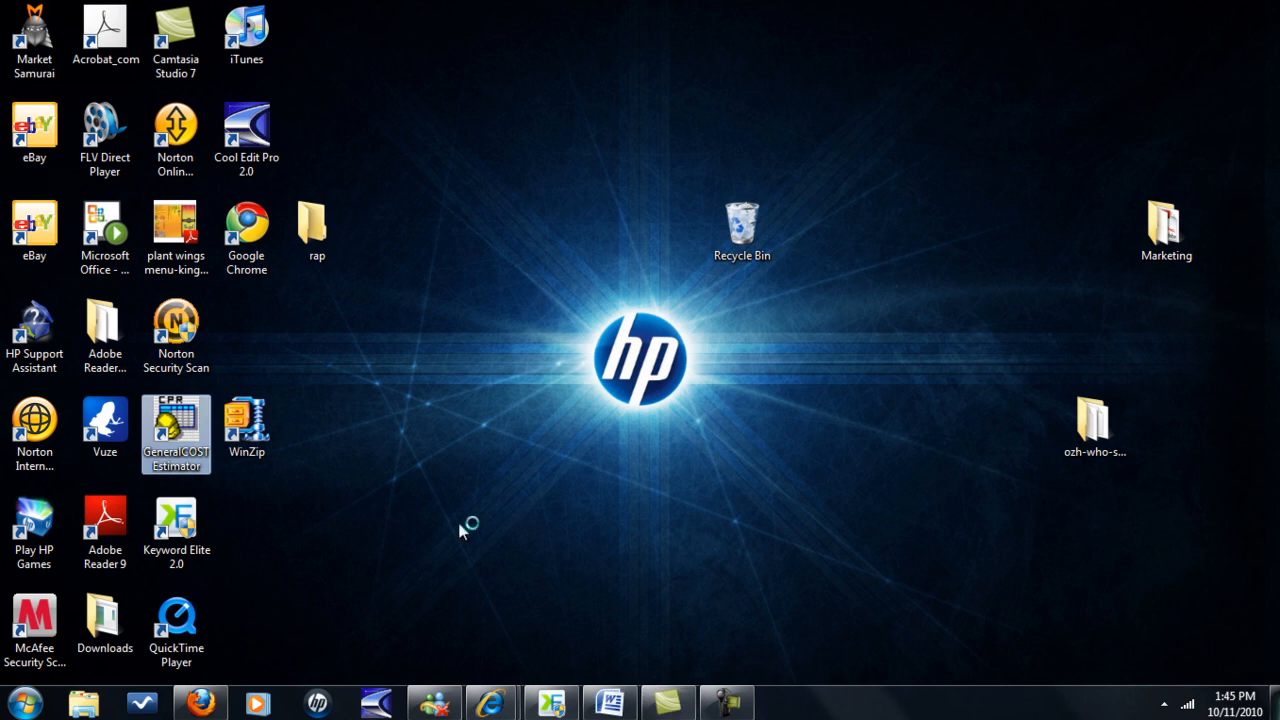
{"action": "double_click", "coordinate": [176, 427]}
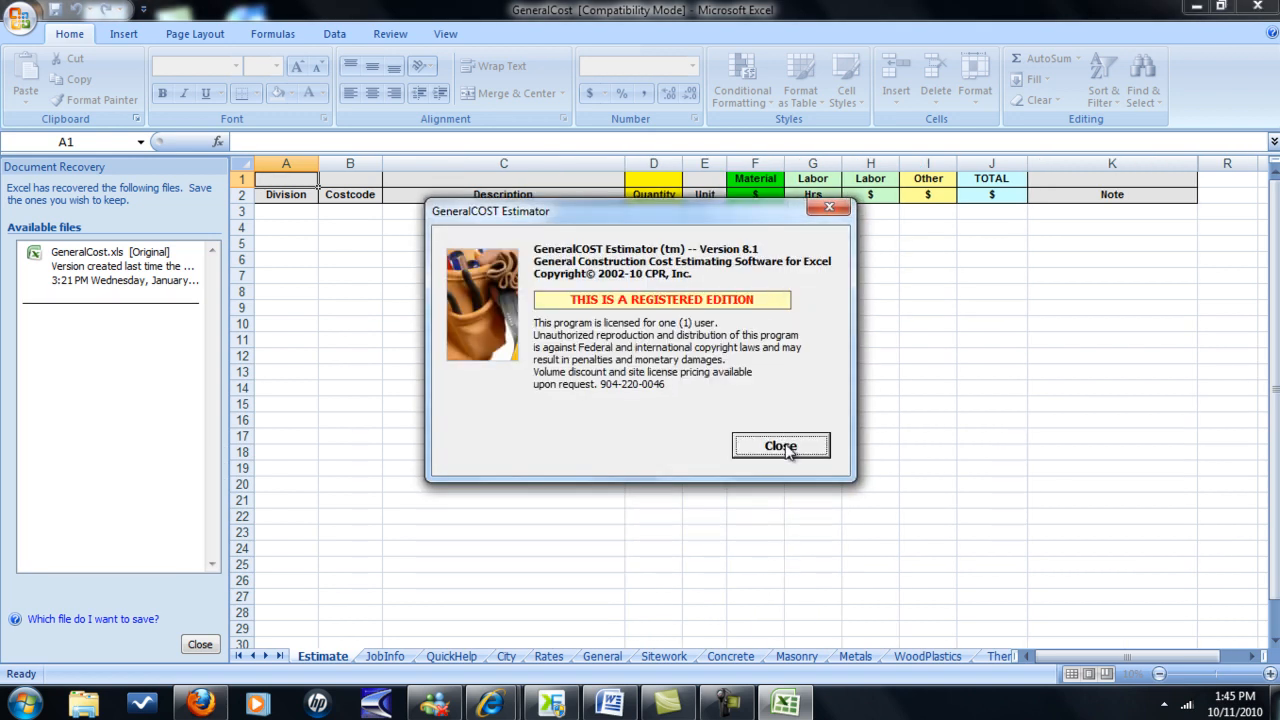
{"action": "left_click", "coordinate": [781, 445]}
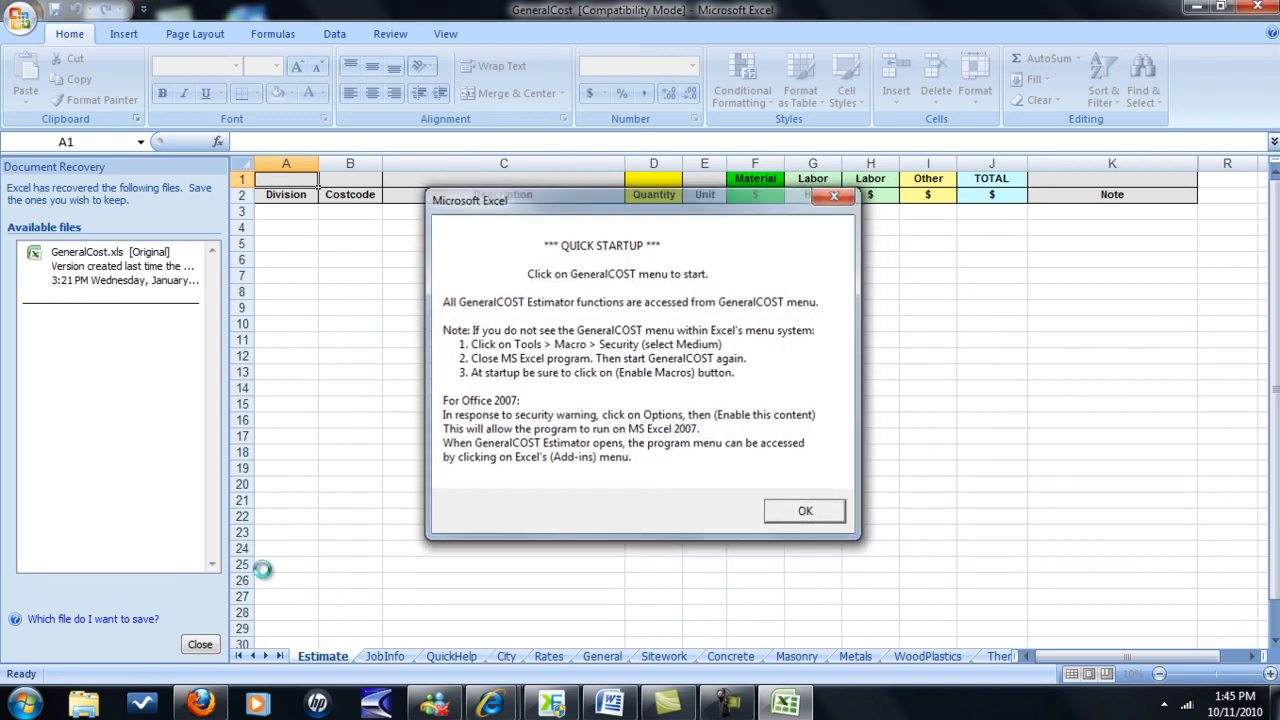
{"action": "left_click", "coordinate": [804, 511]}
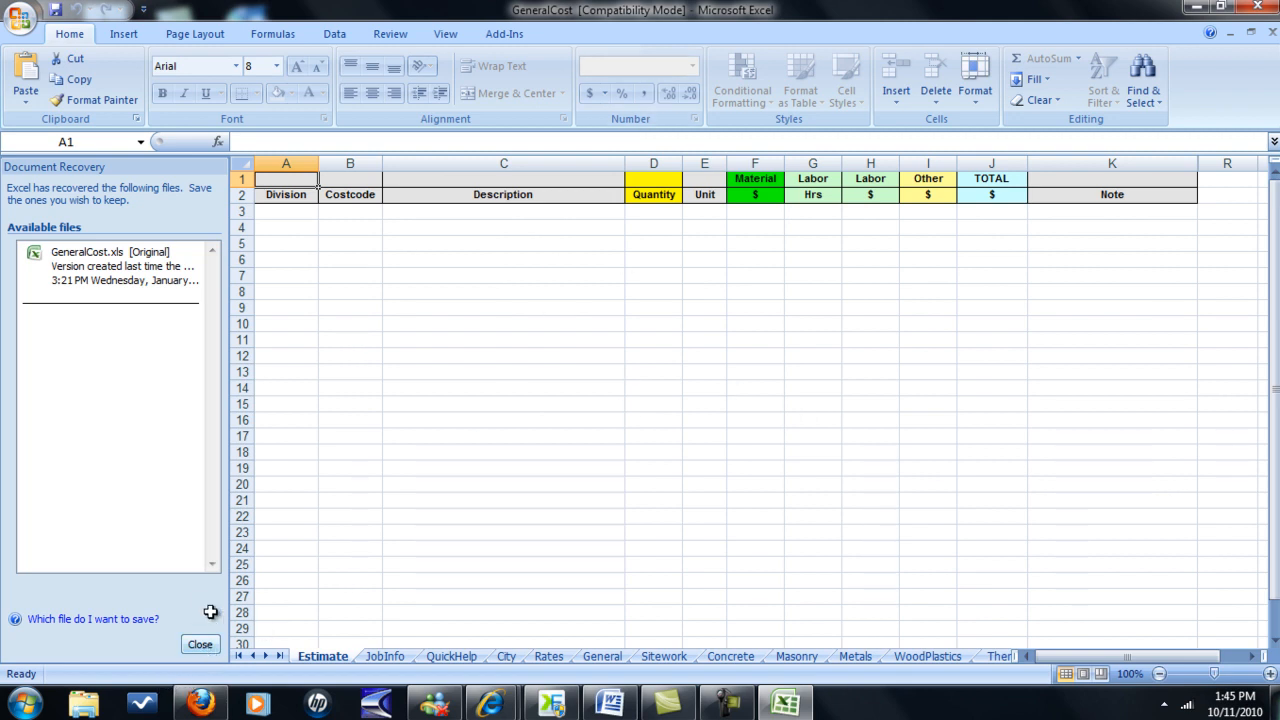
Close Document Recovery and open the GeneralCOST dropdown on the Add-Ins tab.
{"action": "left_click", "coordinate": [199, 644]}
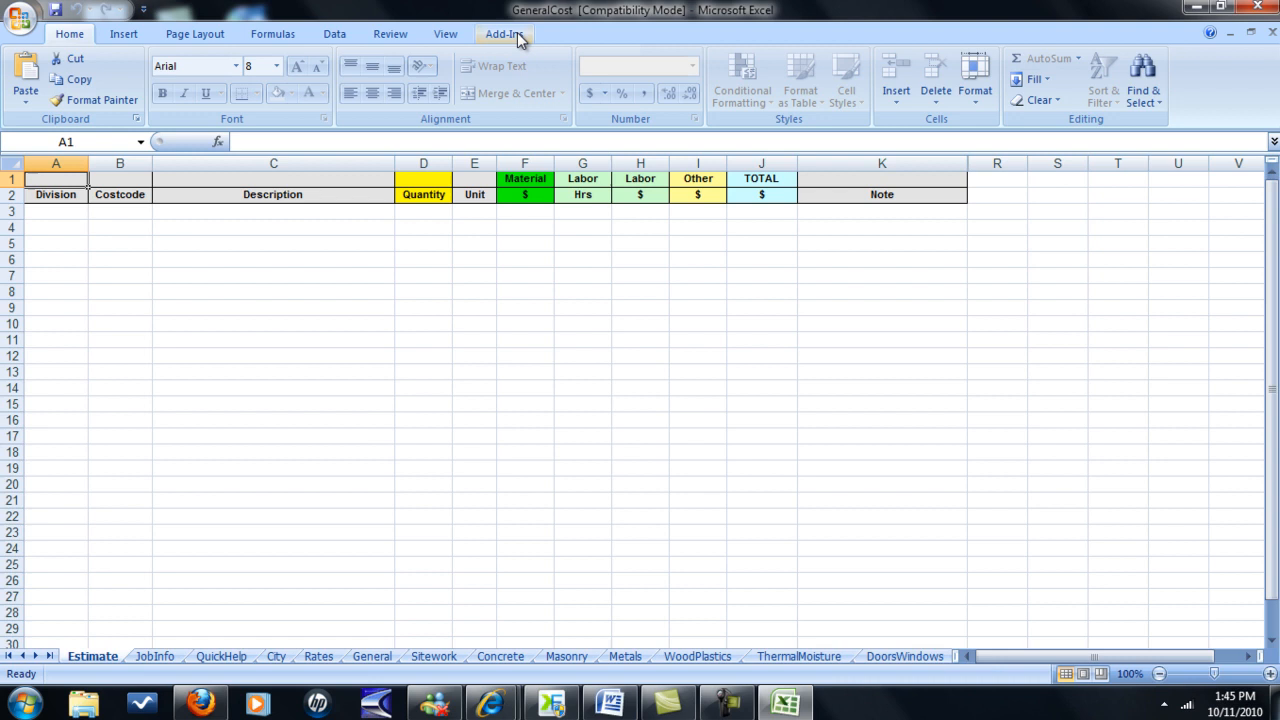
{"action": "left_click", "coordinate": [502, 33]}
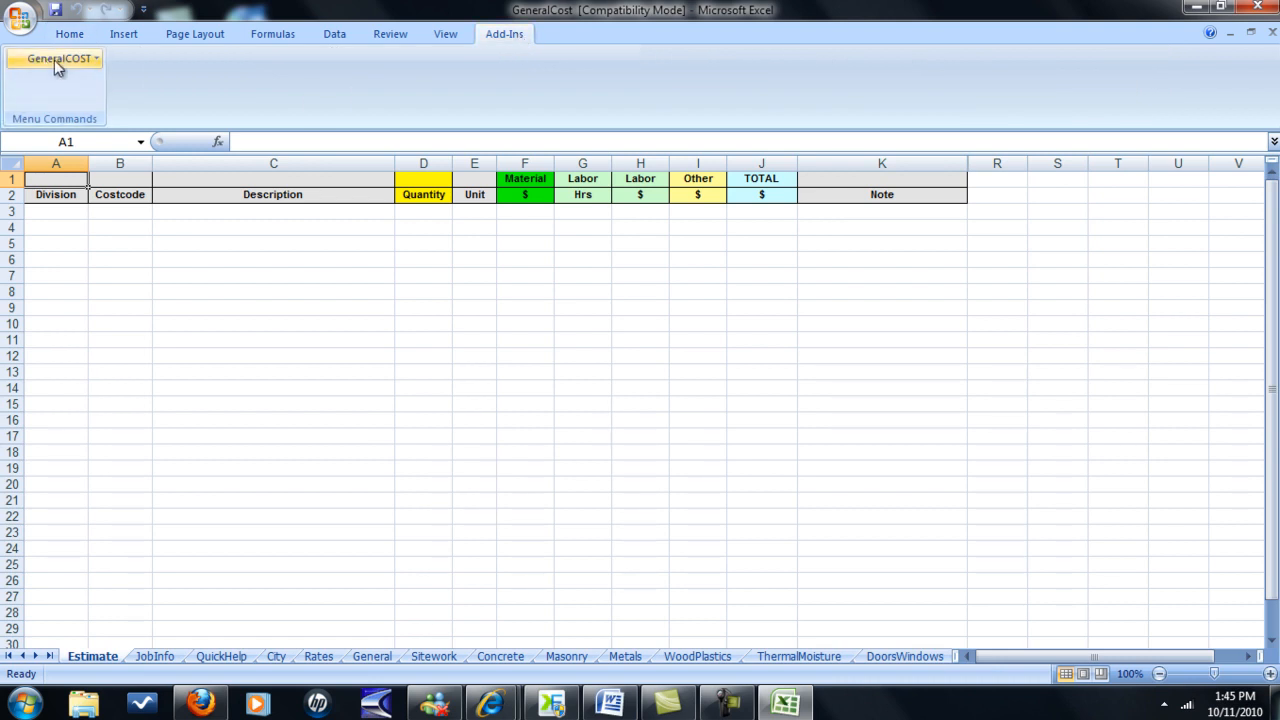
{"action": "left_click", "coordinate": [63, 58]}
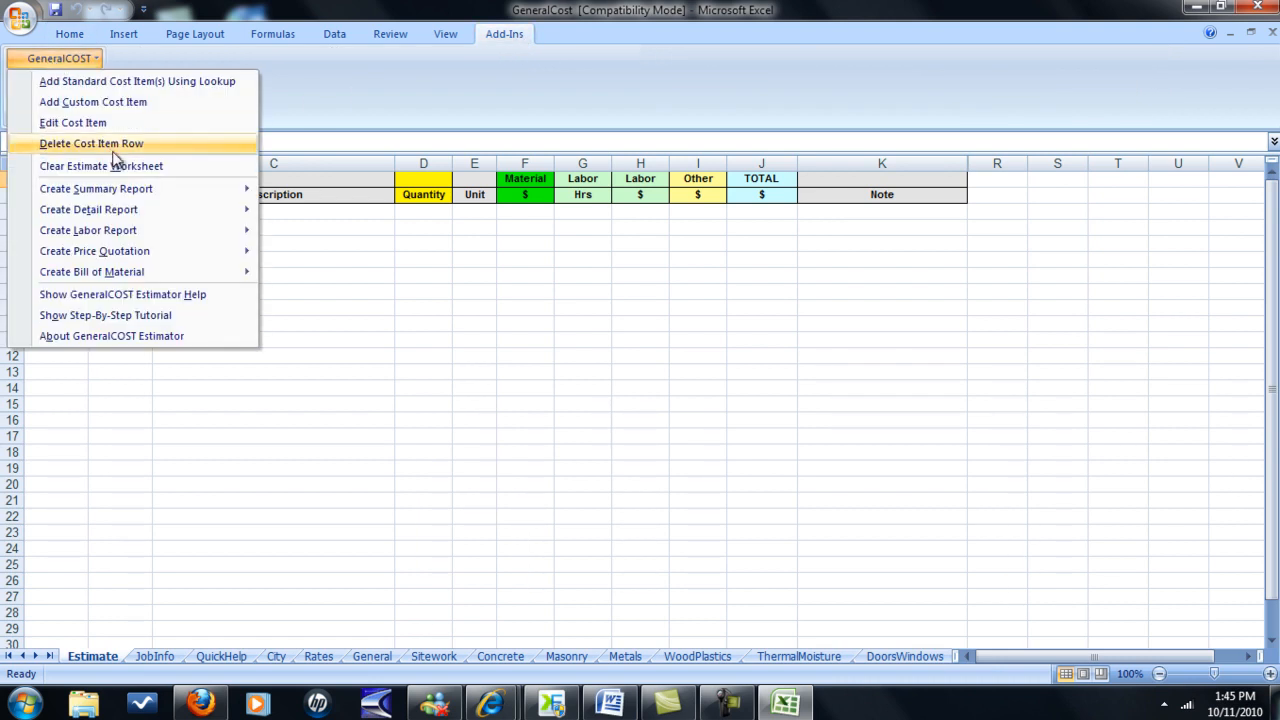